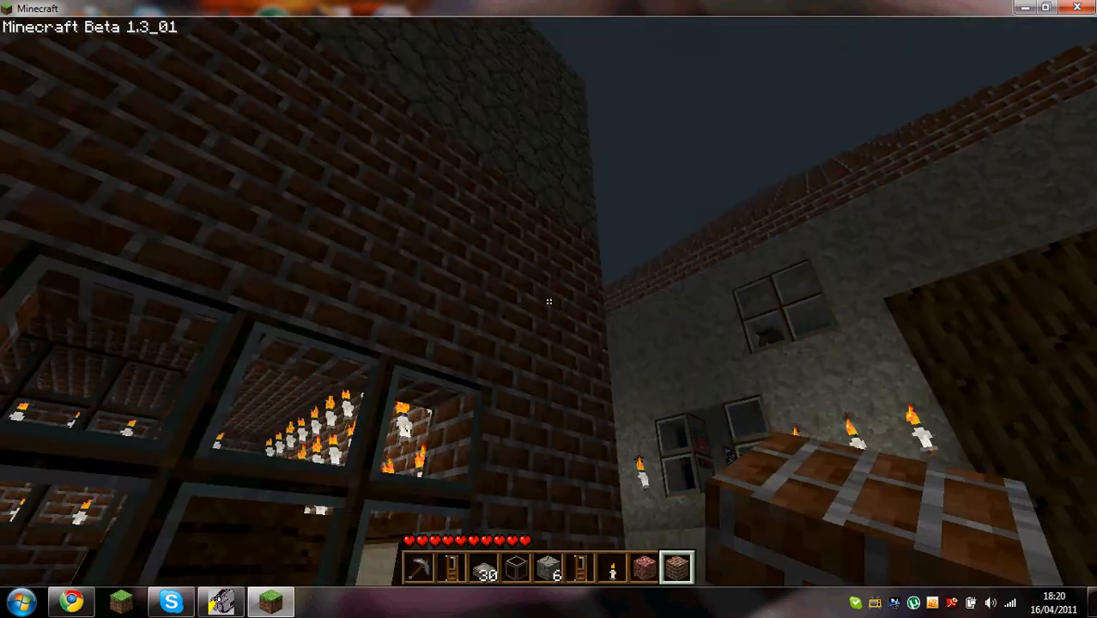
mouse_move(550, 301)
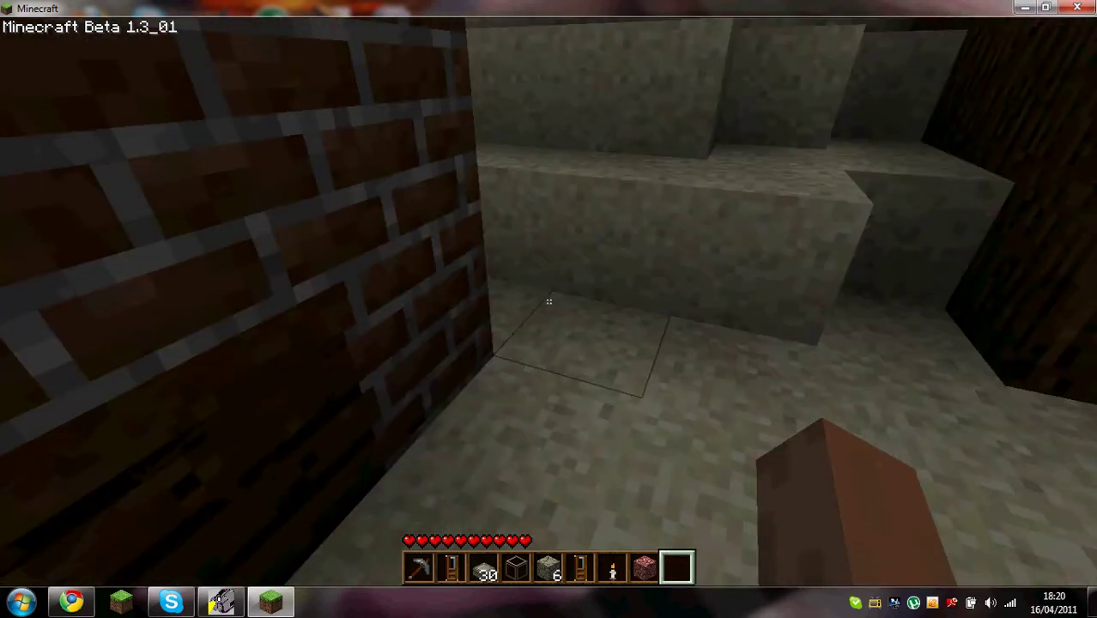
Open the inventory in the dim brick-and-stone corner to look over the signs.
key(e)
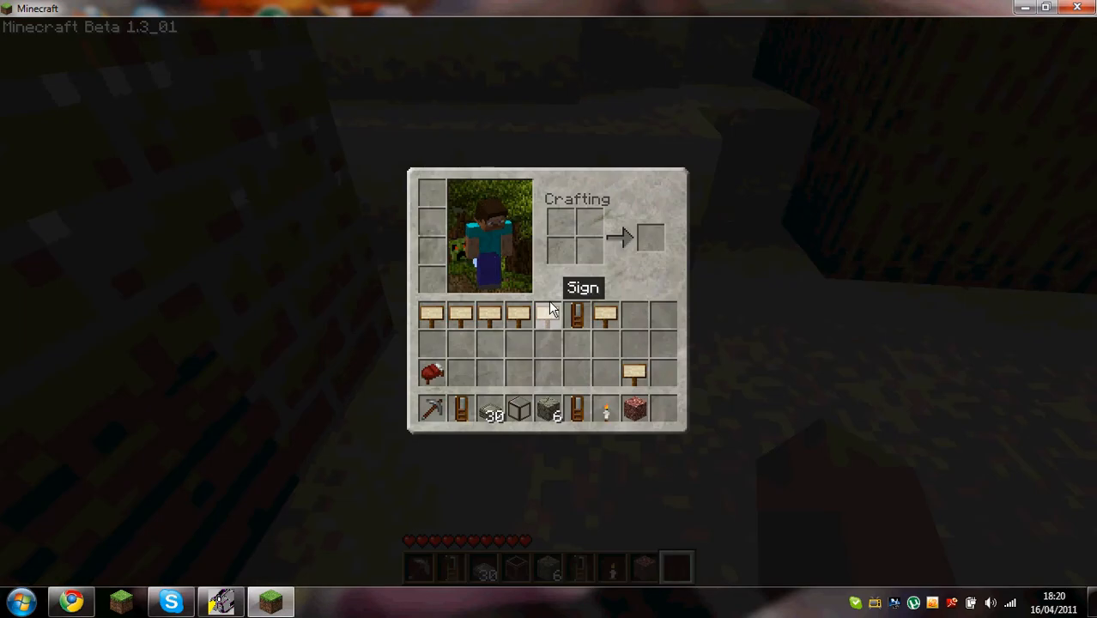
key(Escape)
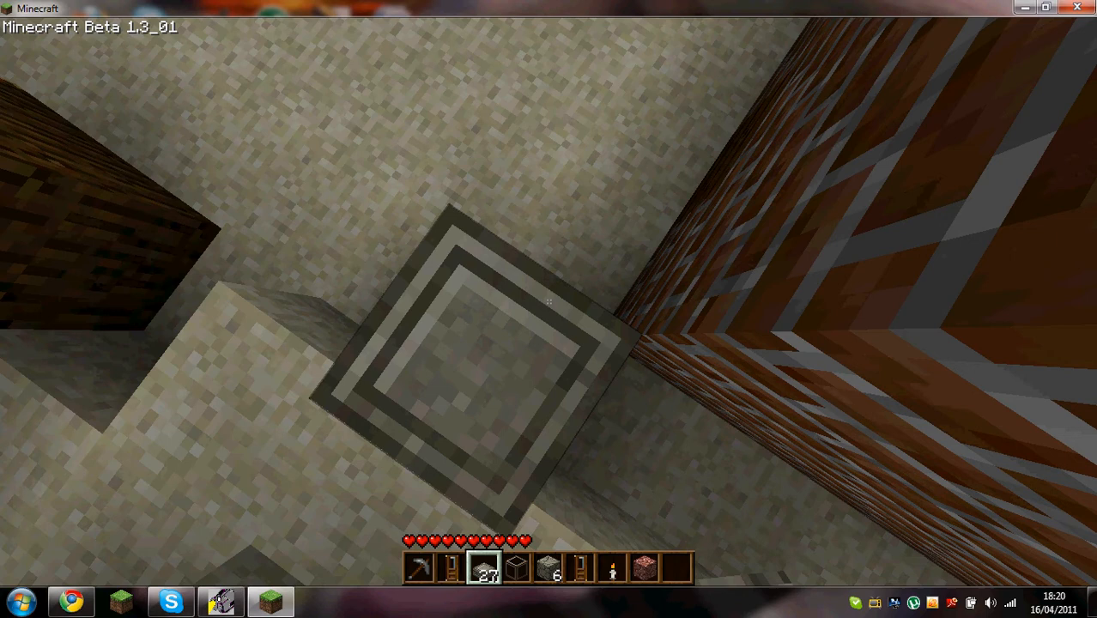
mouse_move(548, 307)
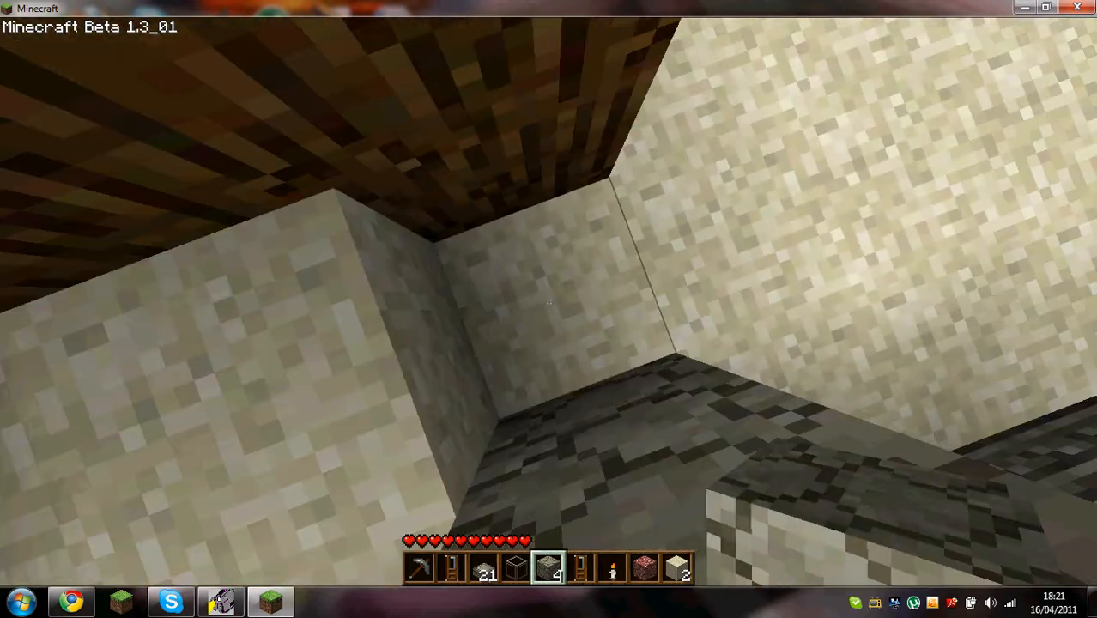
mouse_move(548, 309)
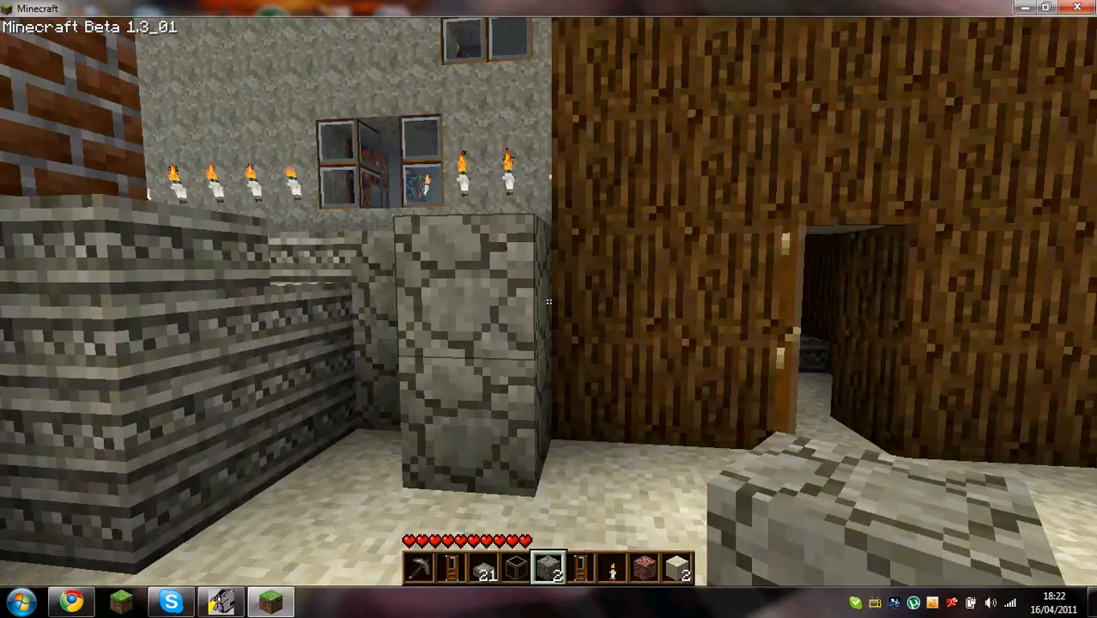
mouse_move(548, 302)
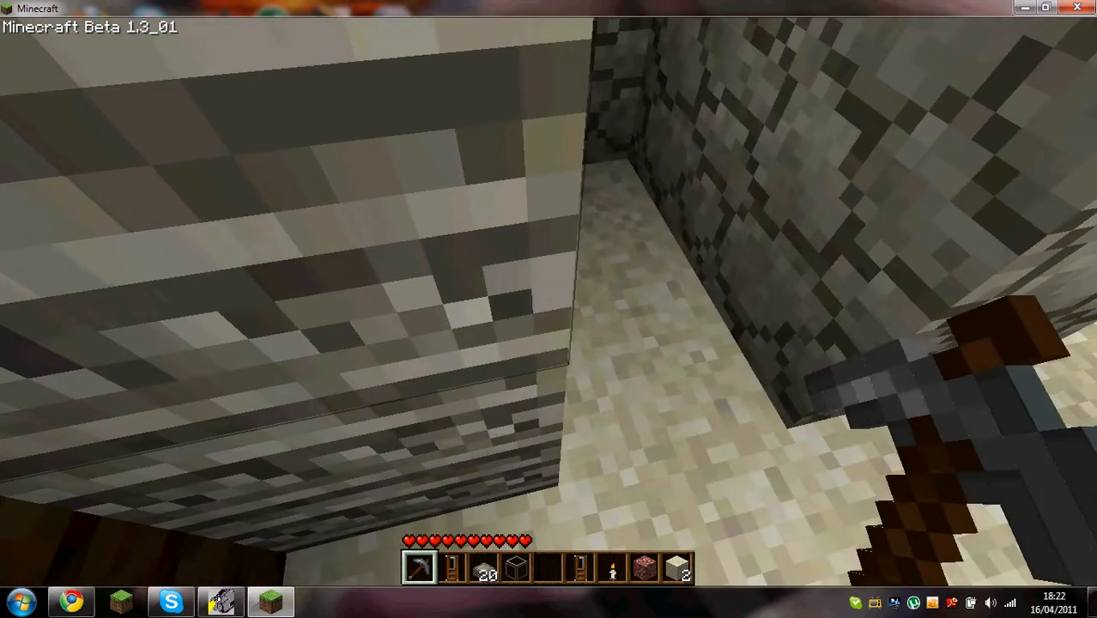
mouse_move(549, 305)
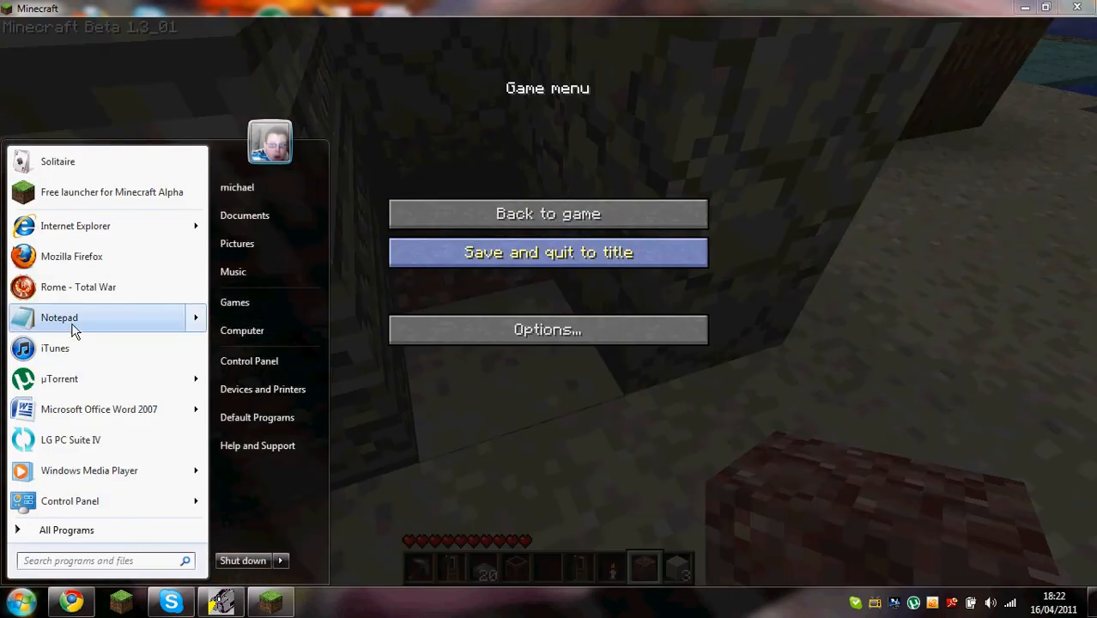
Launch Notepad from the Start menu over the paused game.
click(59, 318)
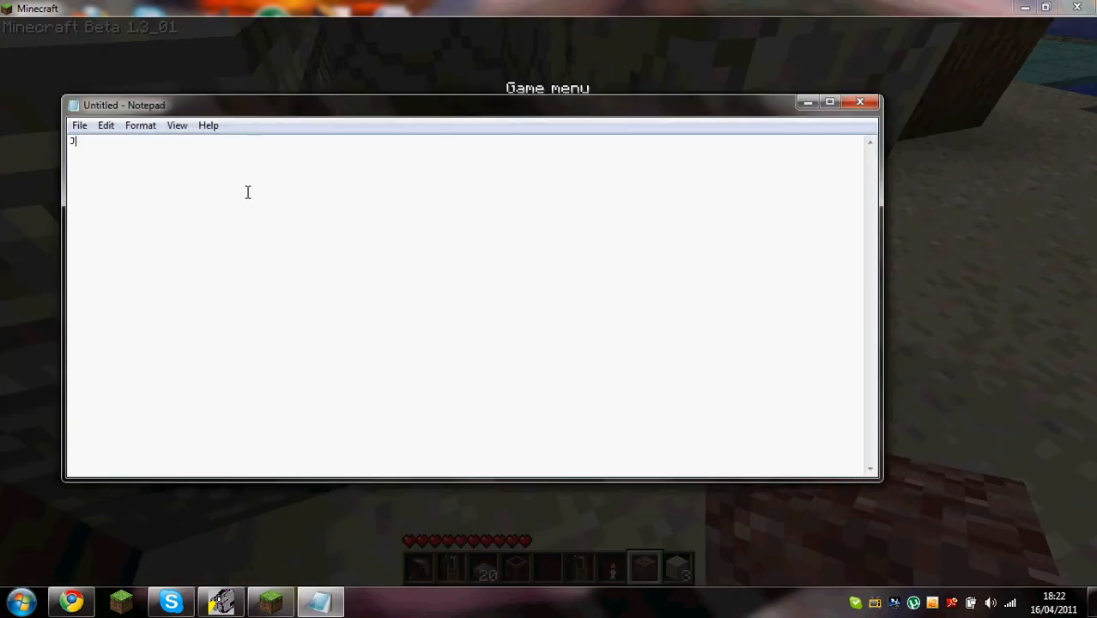
Type 'JUST SET FIRE TO IT NOW' as the first line of the note.
text(JUST G)
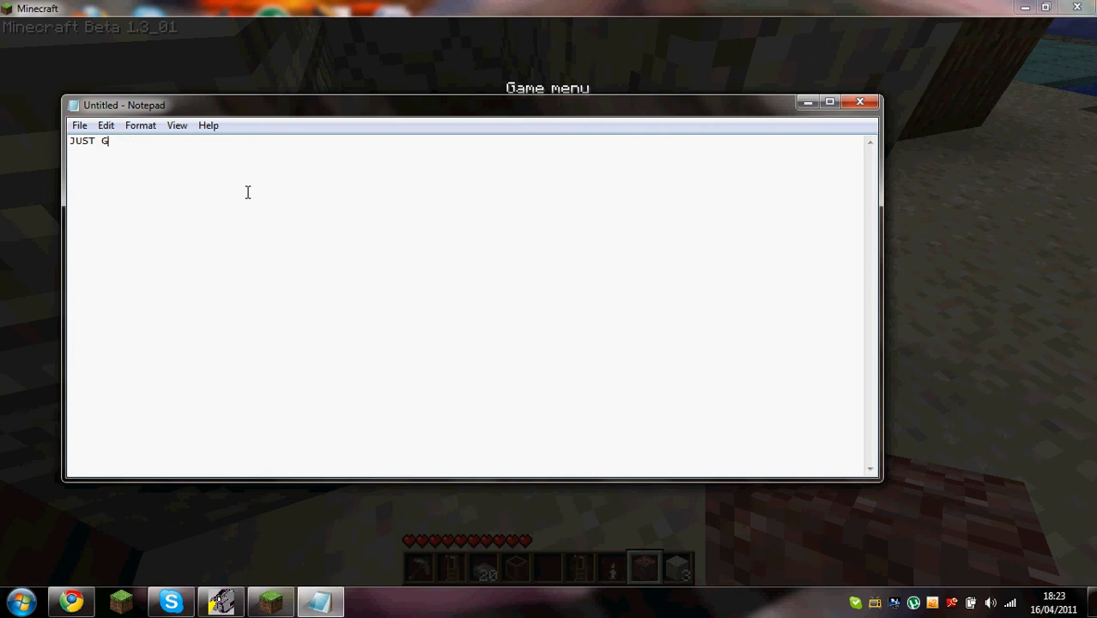
text(ET)
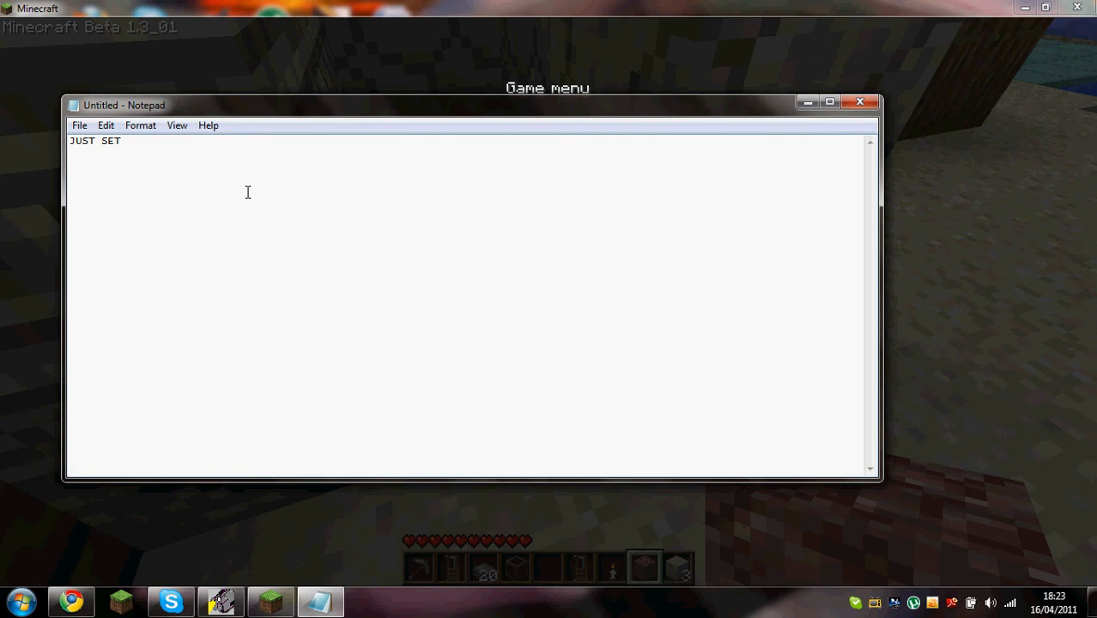
text(FIRE TO)
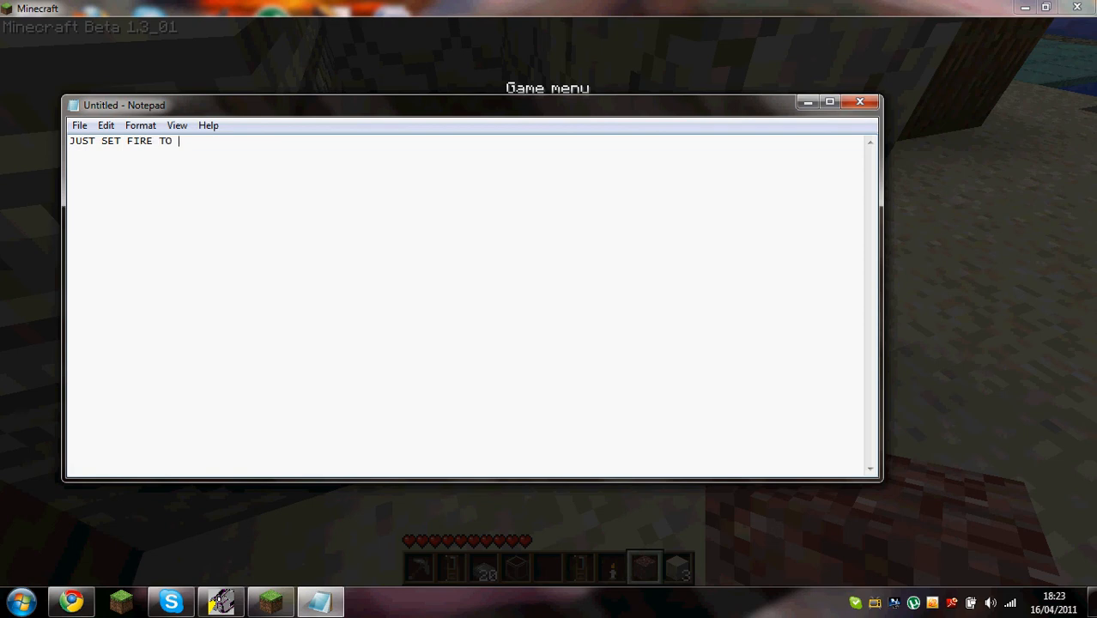
text(IT N)
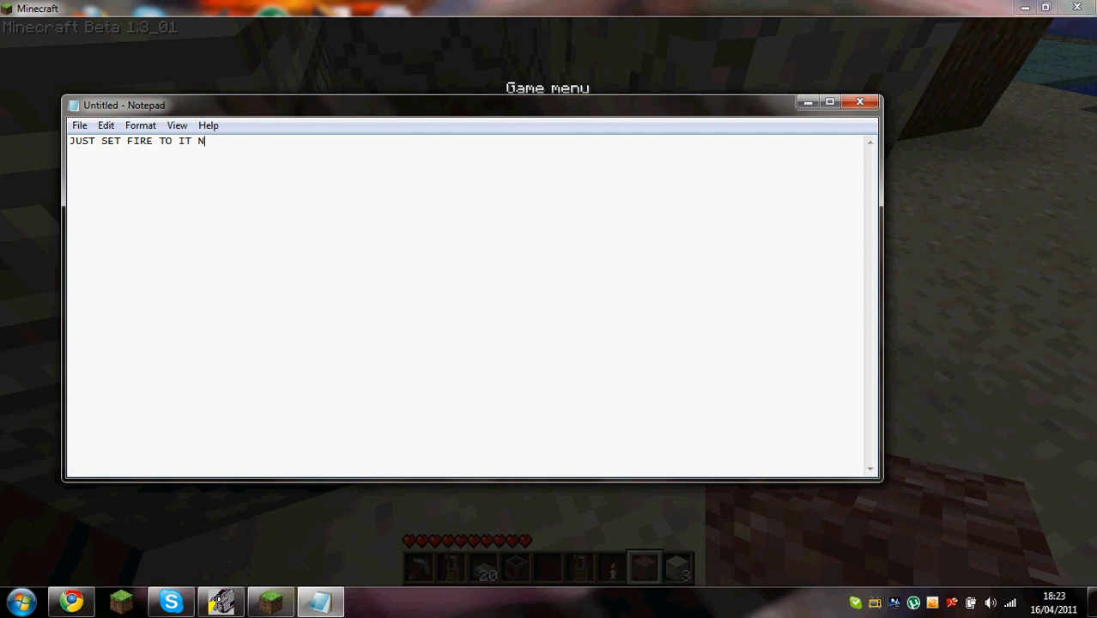
text(OW)
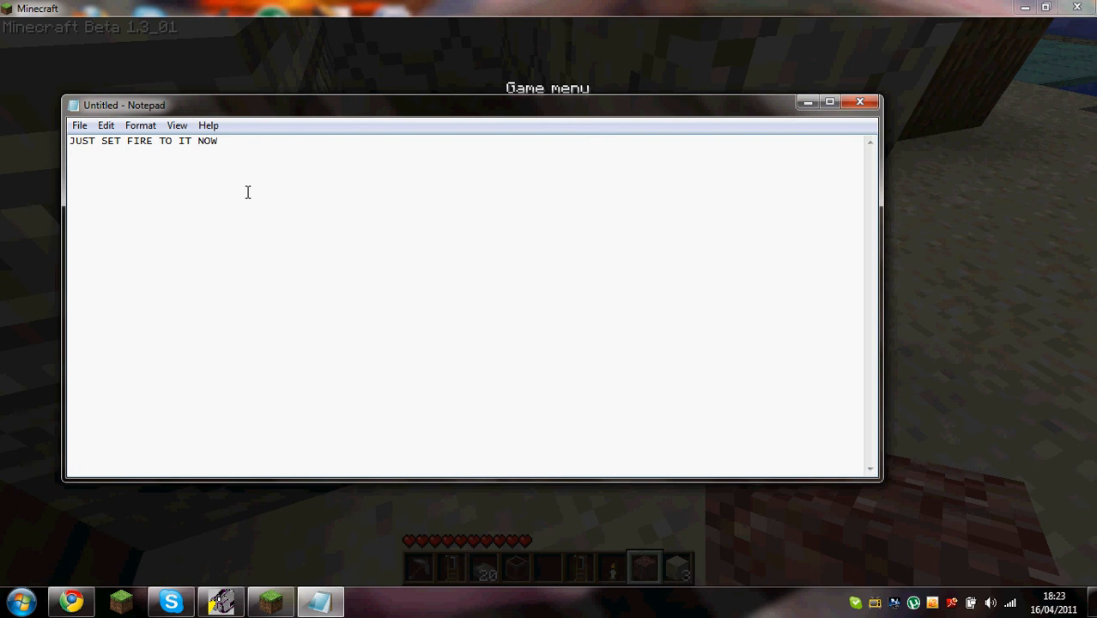
Add a second line asking viewers to subscribe, then close Notepad.
text(PLEASE SUBBBB)
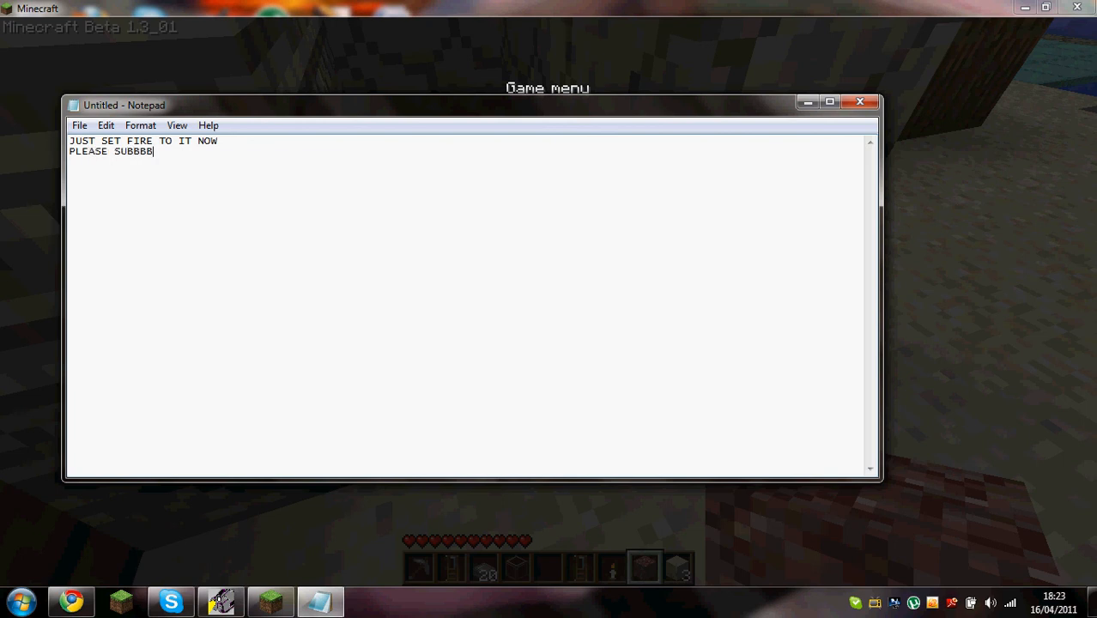
click(78, 126)
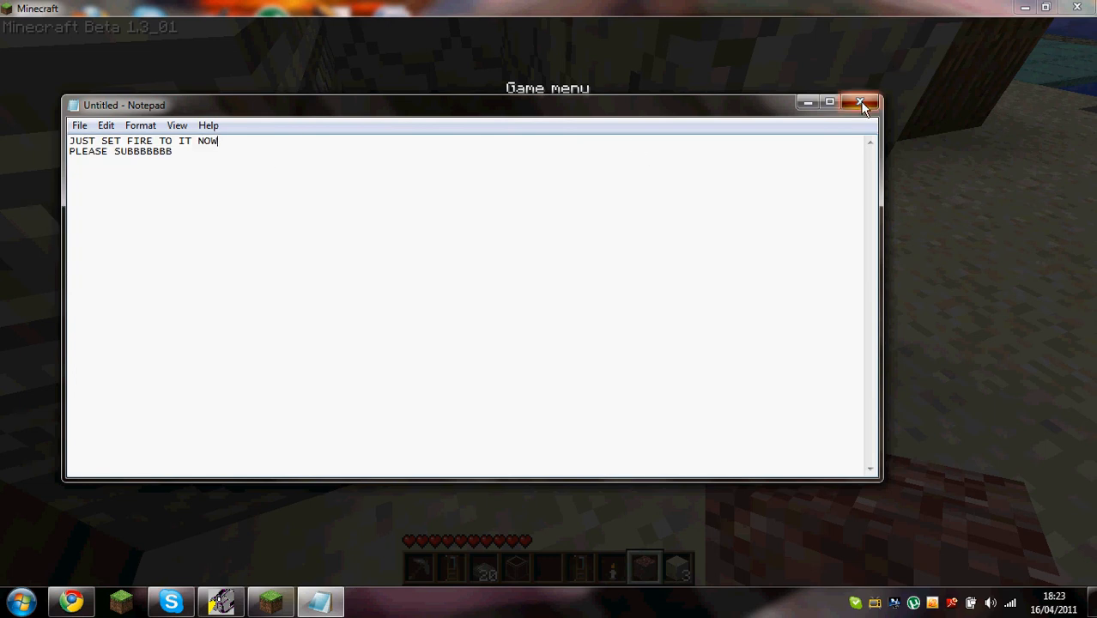
click(859, 102)
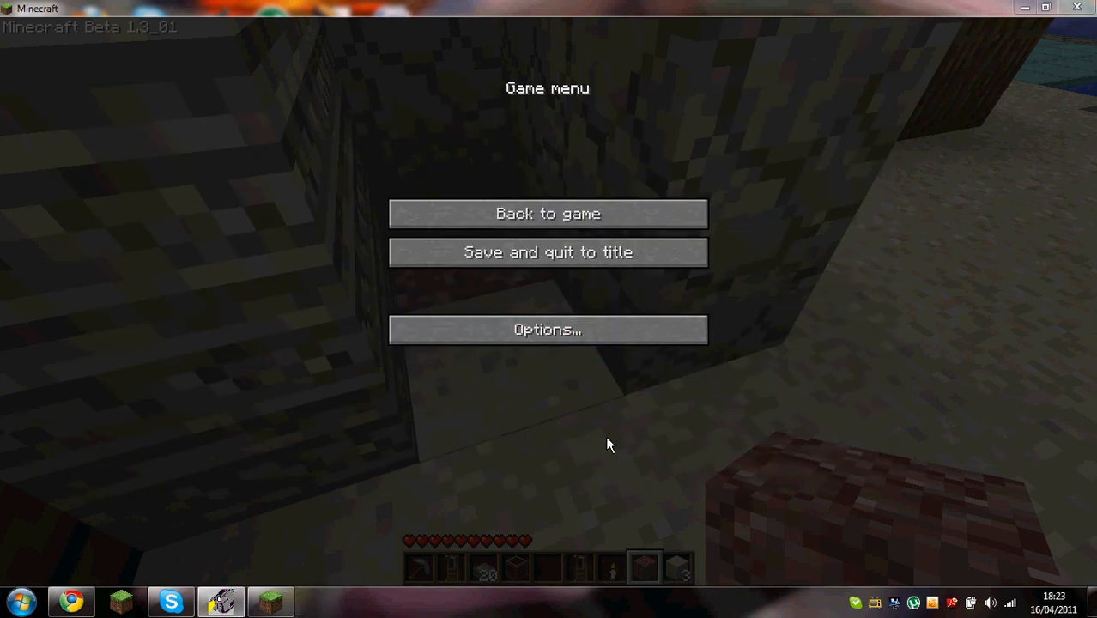